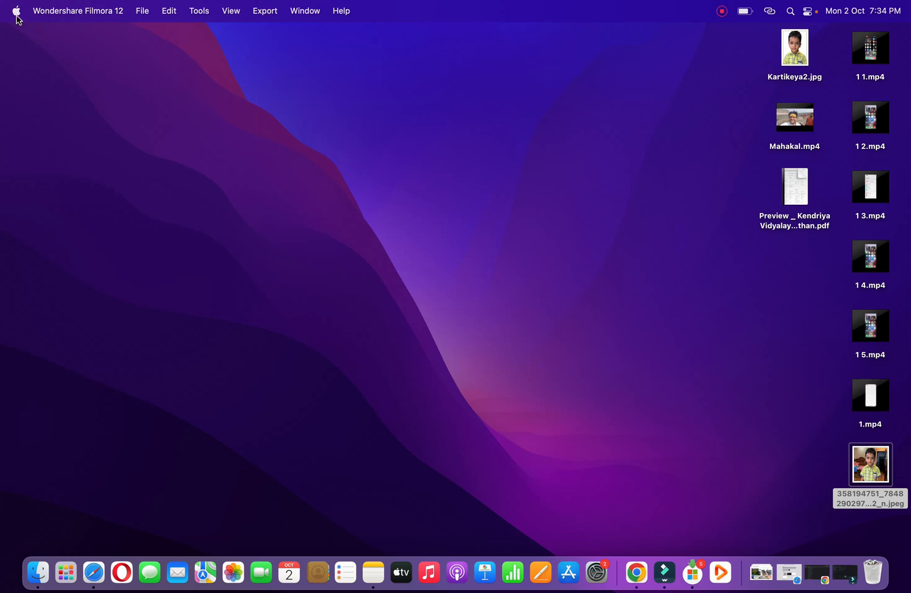
Show About This Mac overview: MacBook Air M2 running macOS Monterey 12.5.
left_click(17, 11)
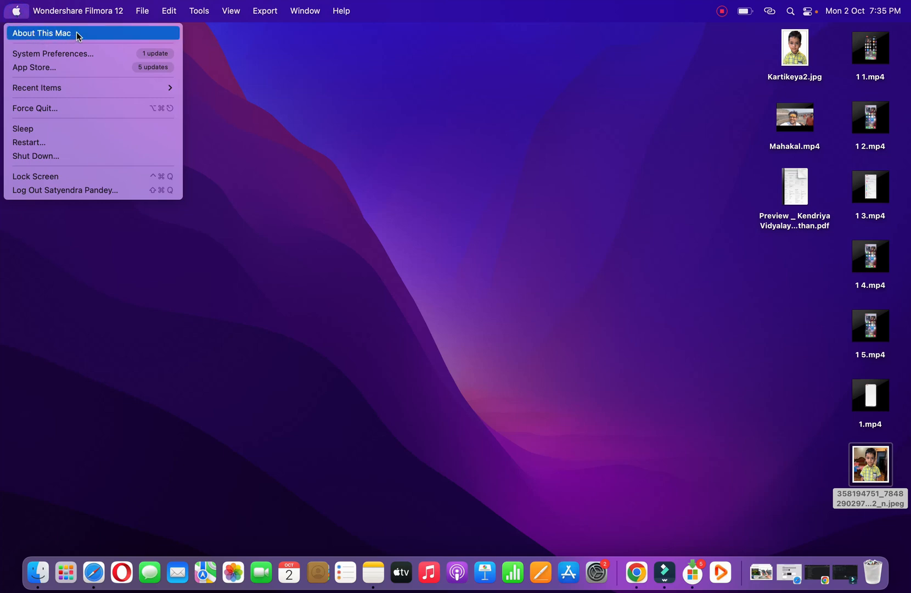
left_click(91, 33)
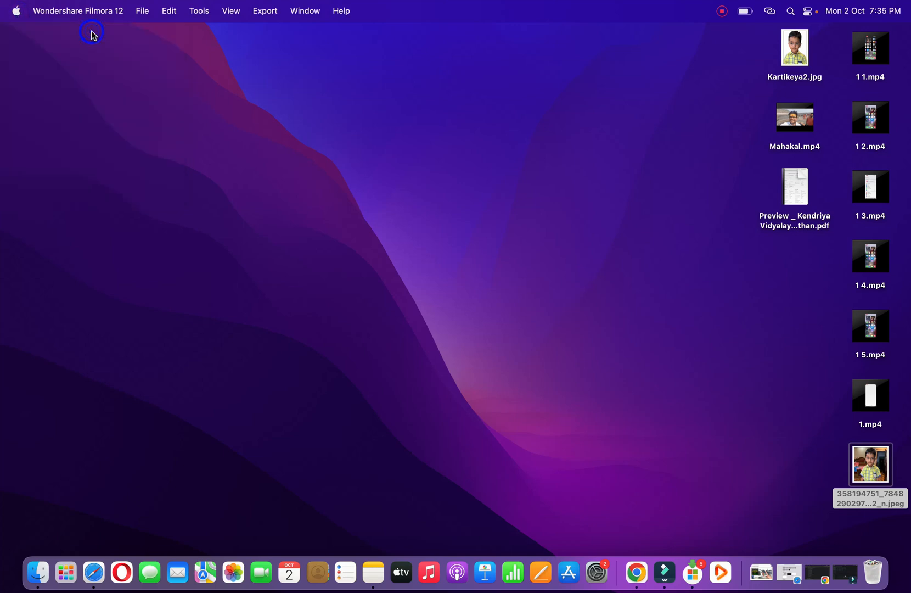
left_click(16, 11)
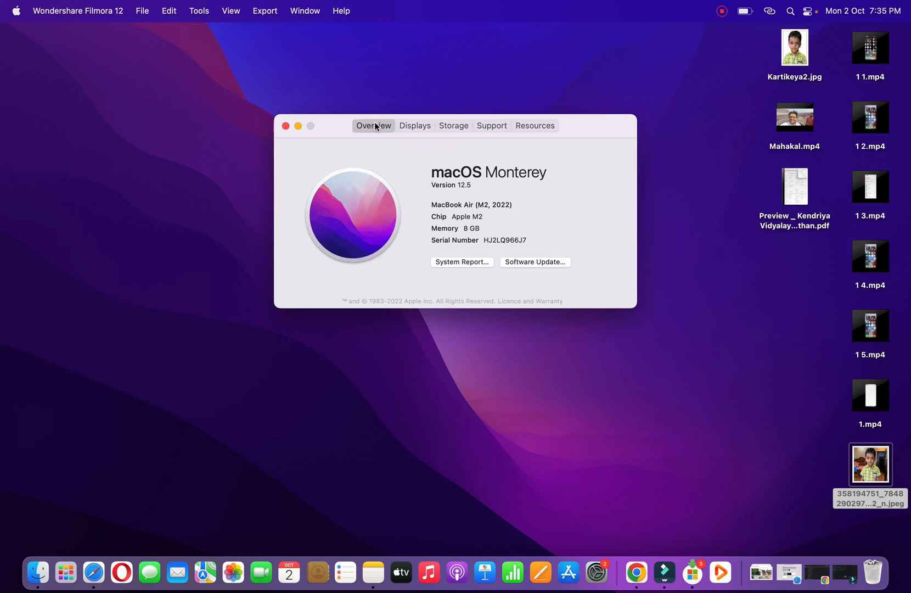
mouse_move(503, 261)
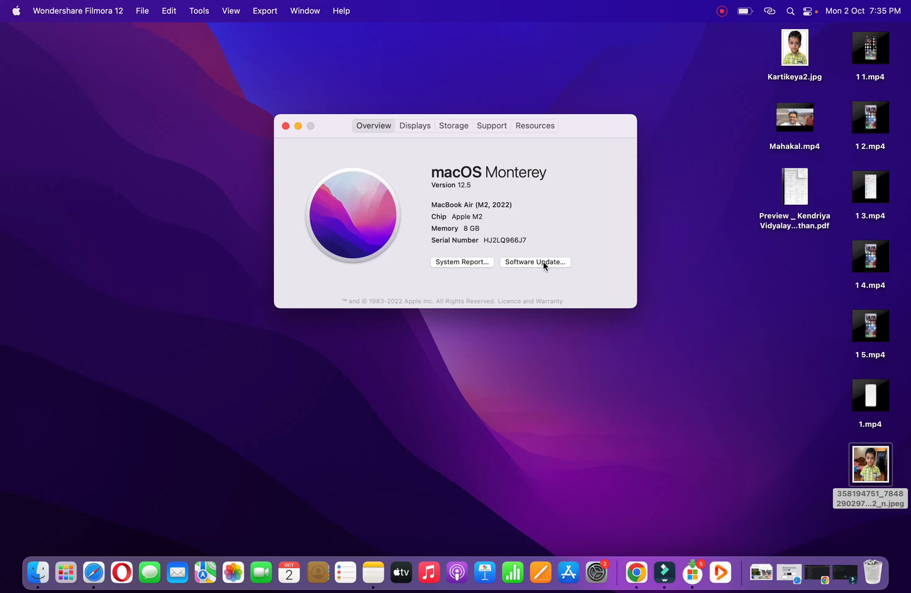
Reach the Software Update pane offering macOS Sonoma 14.0 (8.08 GB) and other updates.
left_click(533, 262)
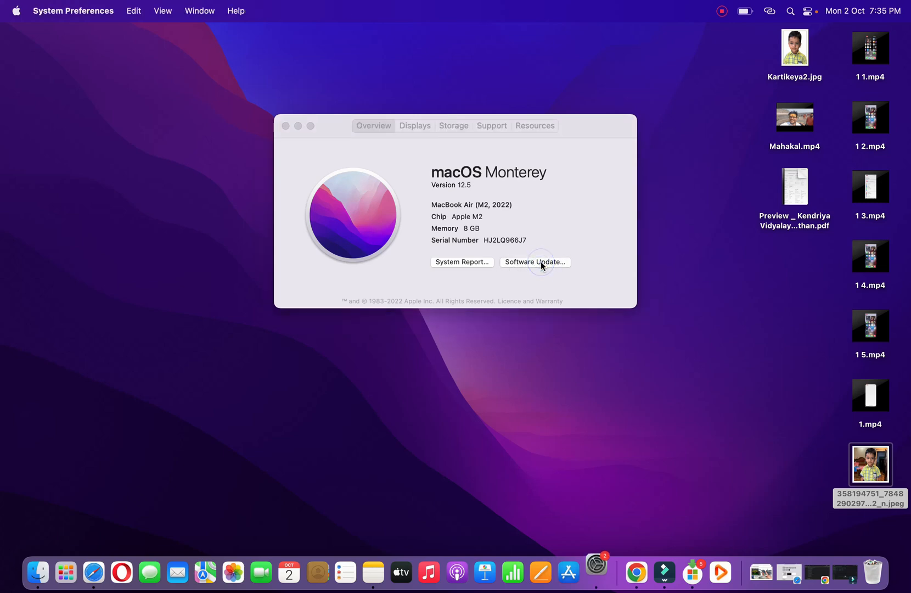
left_click(534, 261)
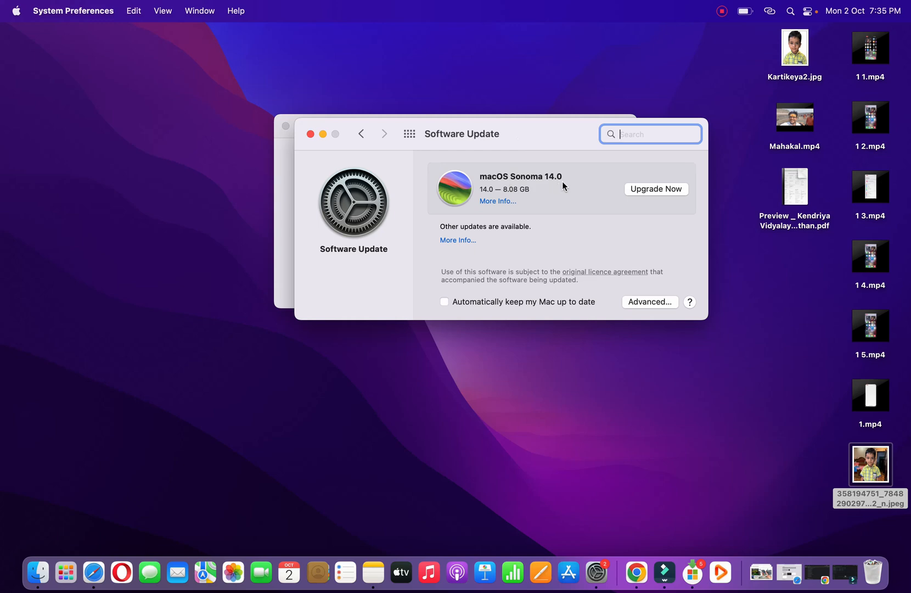
mouse_move(676, 190)
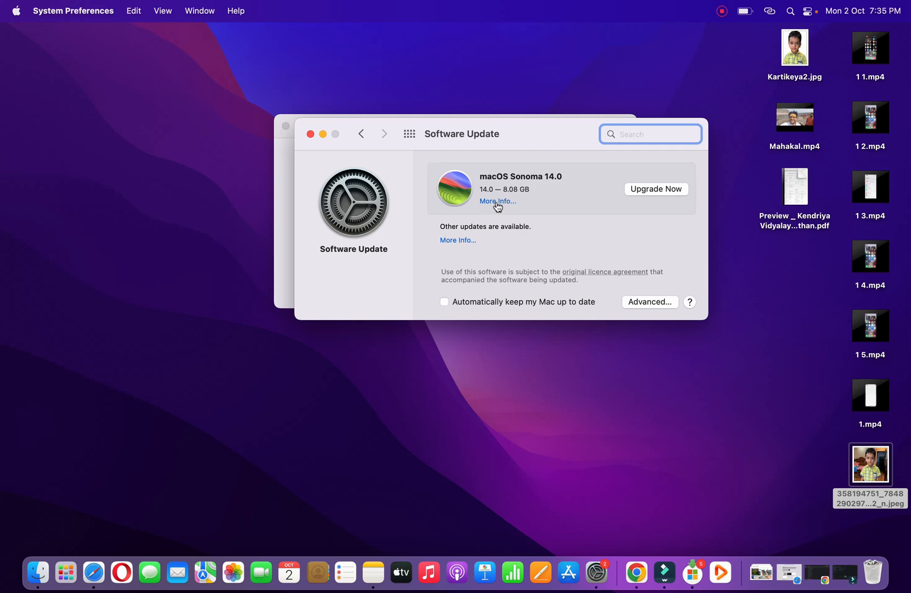
mouse_move(458, 233)
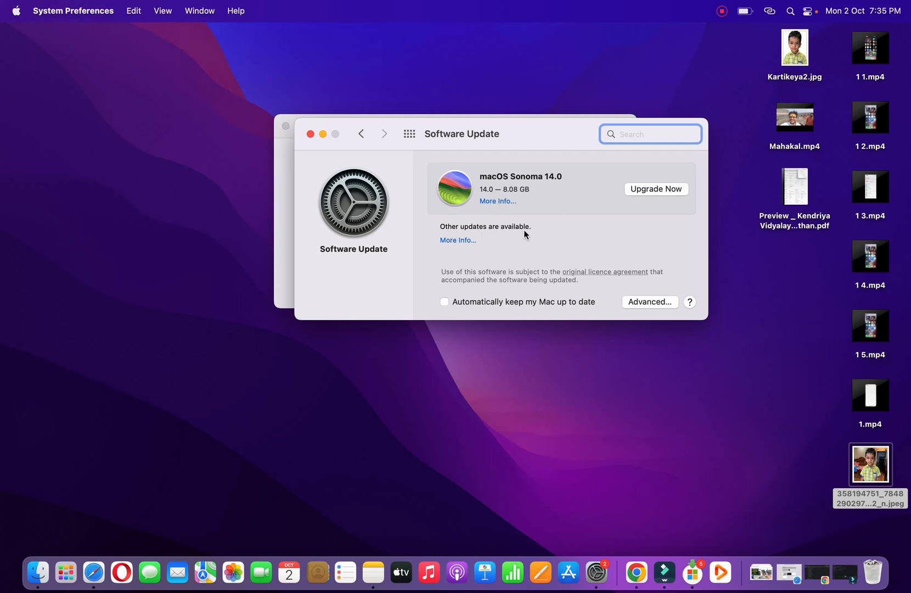
mouse_move(534, 234)
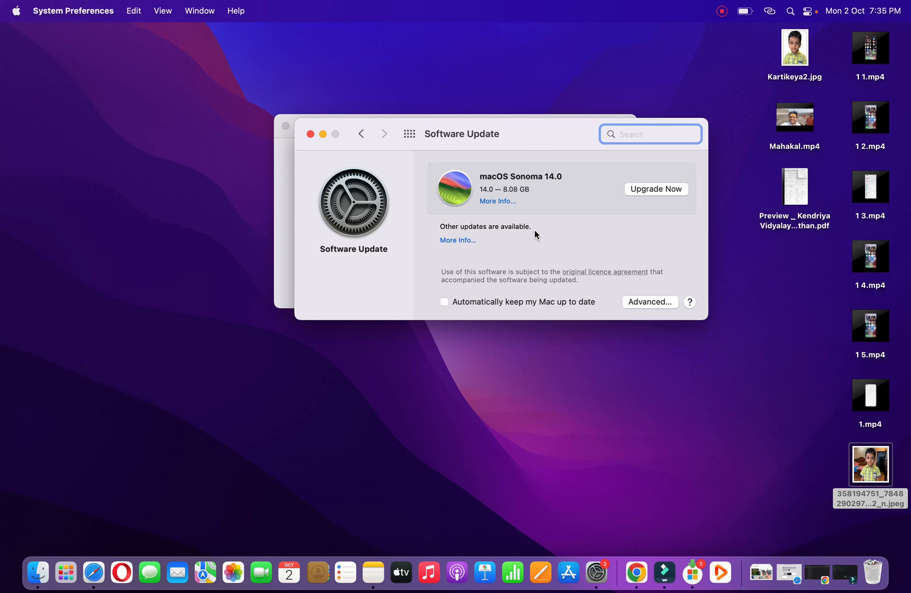
From More Info, deselect macOS Monterey 12.7 and begin installing only Safari 17.0.
left_click(457, 240)
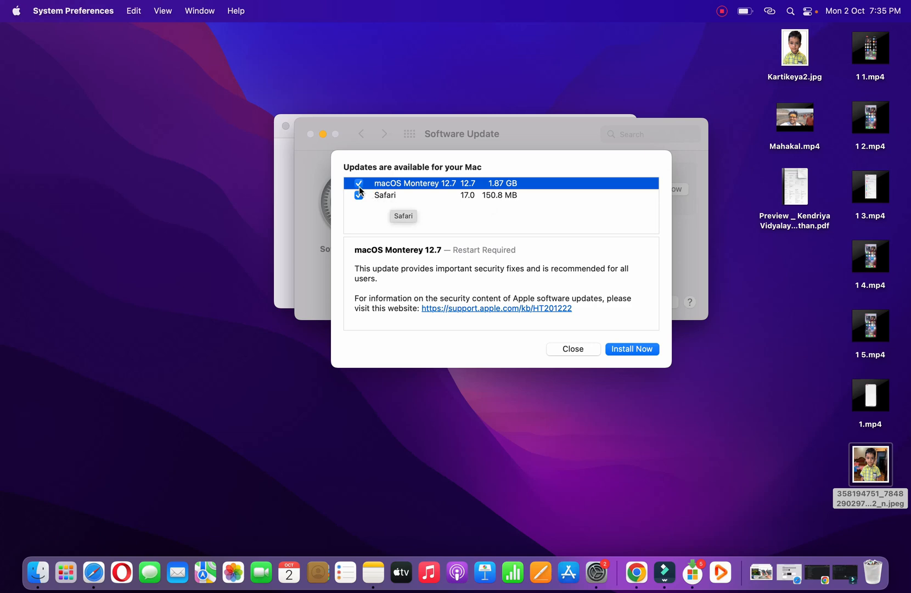
left_click(359, 184)
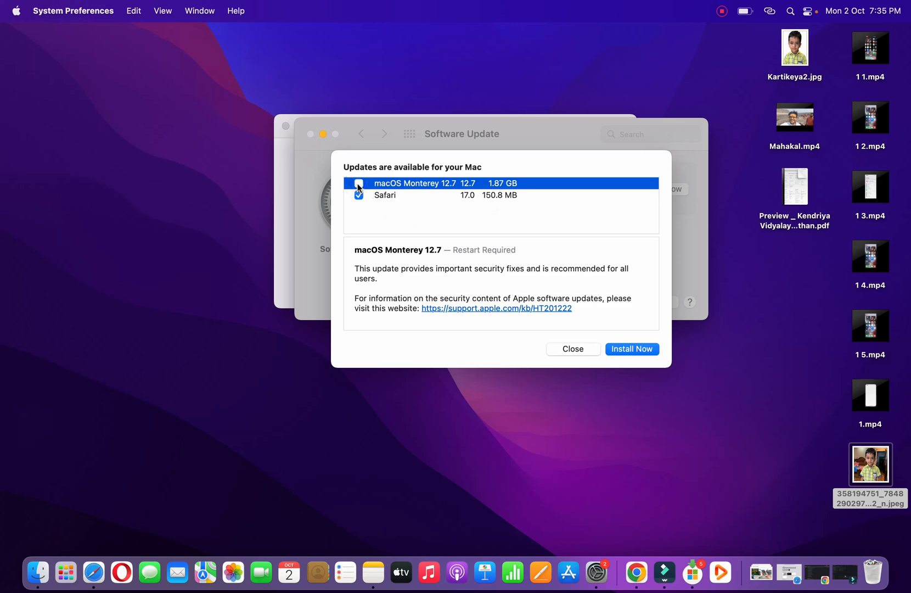
left_click(359, 183)
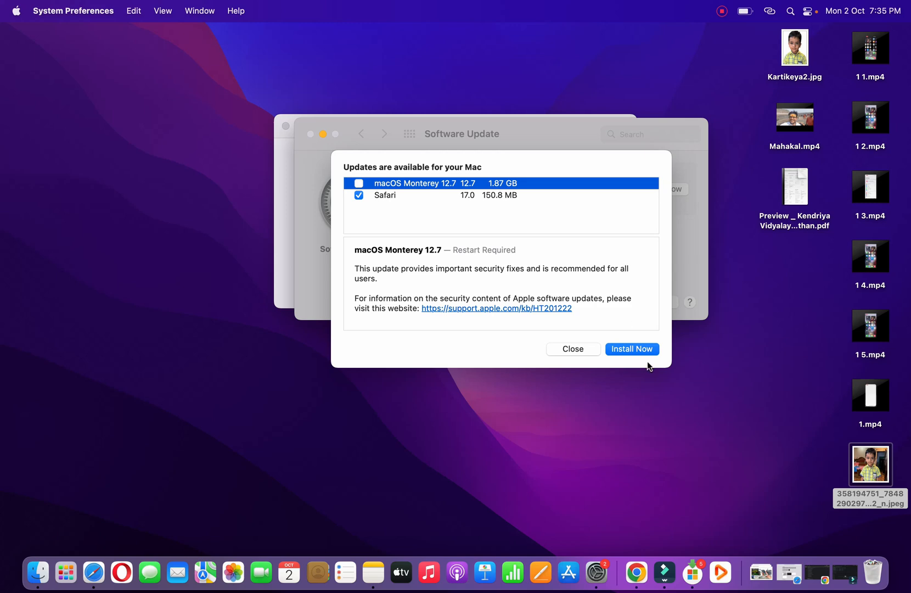
mouse_move(537, 239)
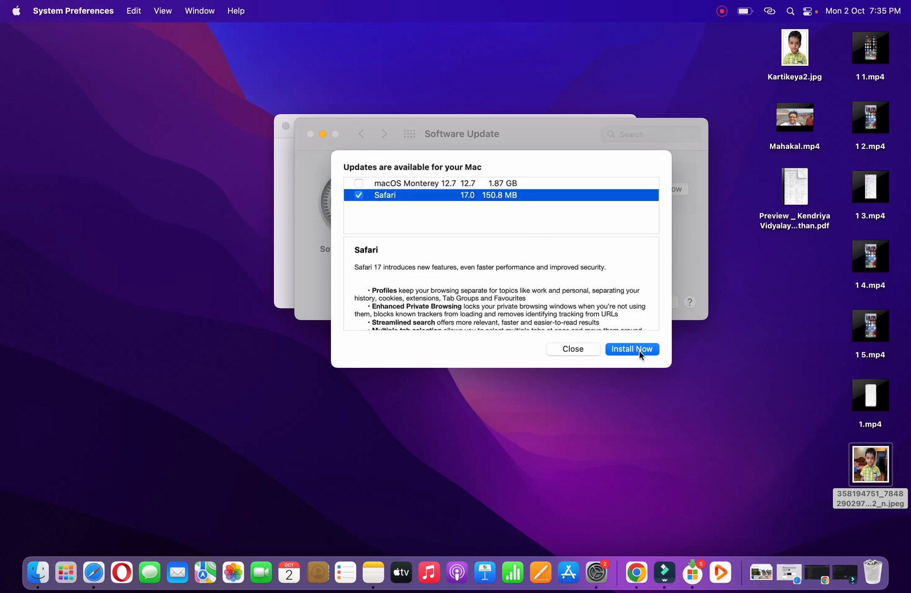
left_click(631, 349)
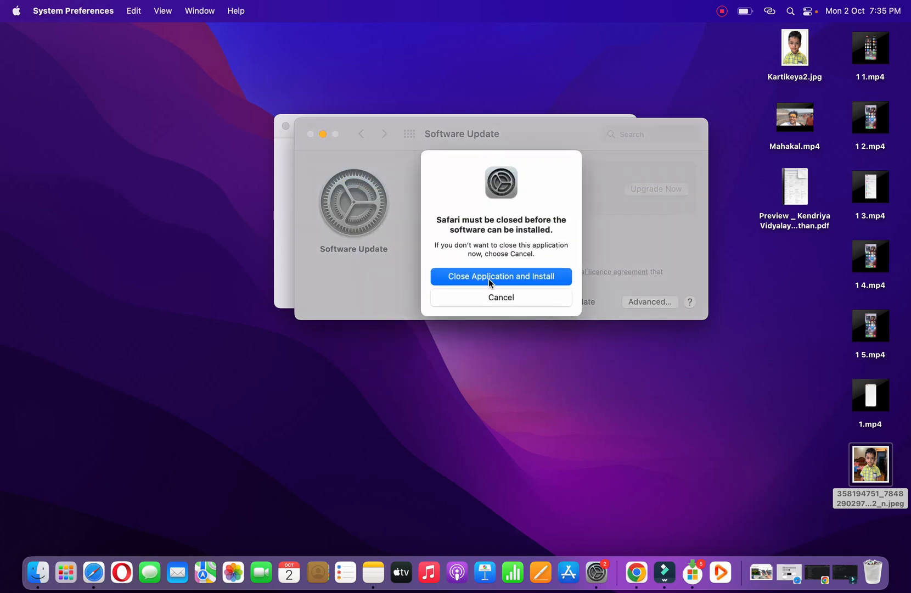
Close Safari to install its update, confirm only Monterey 12.7 remains, then launch Safari.
left_click(500, 275)
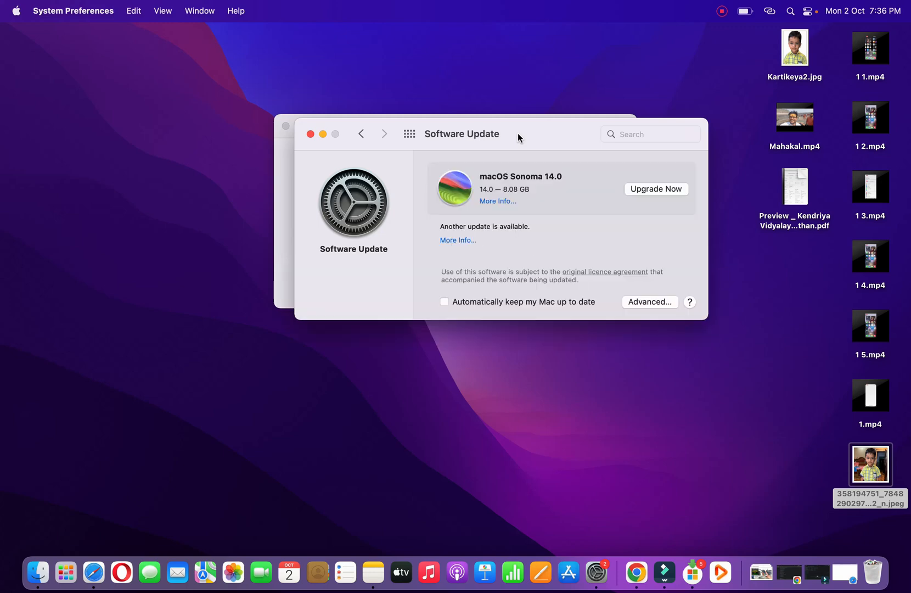
mouse_move(458, 241)
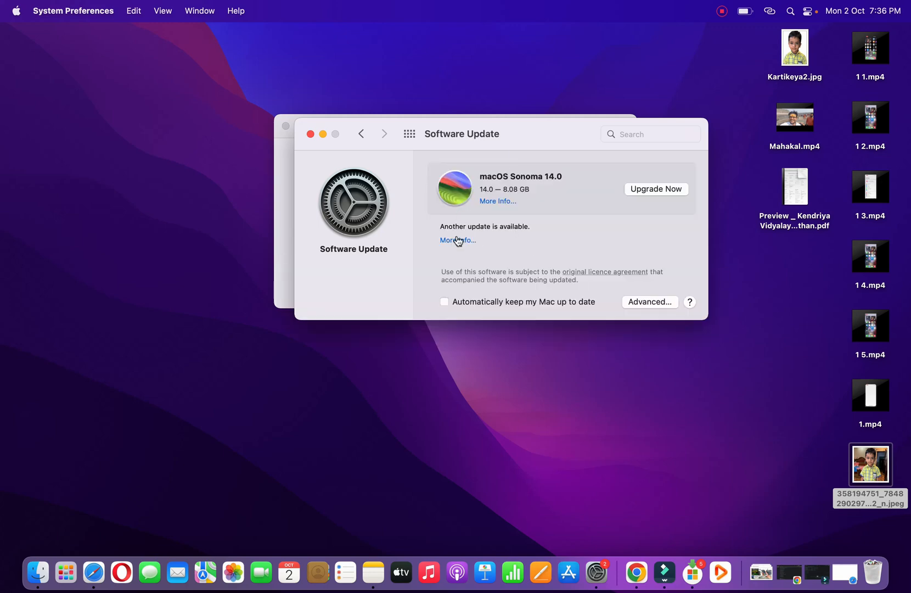
left_click(458, 240)
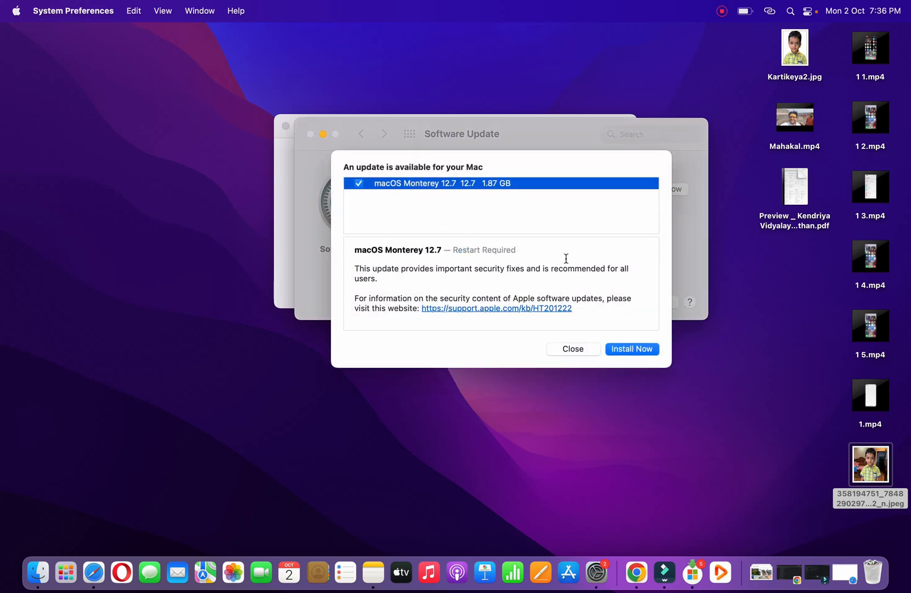
left_click(571, 349)
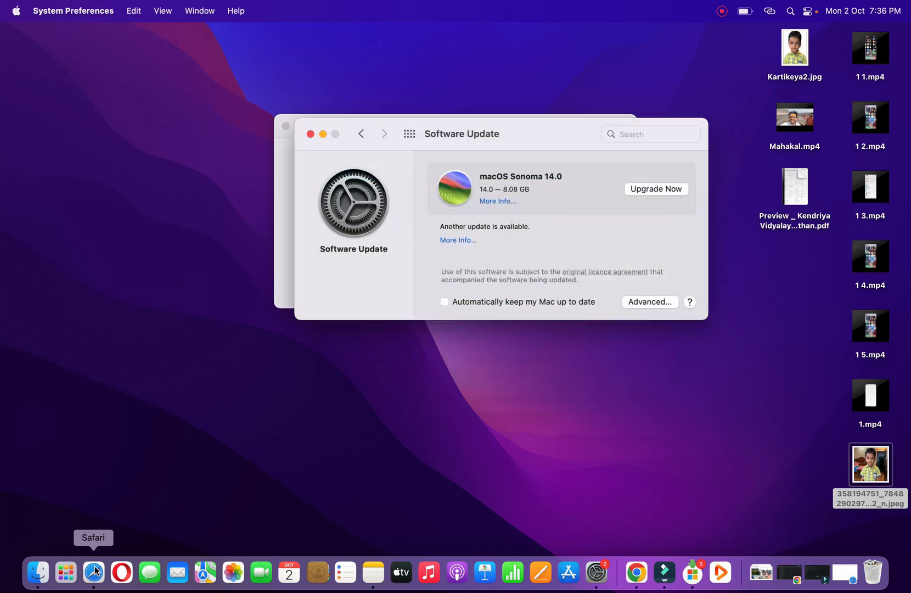
left_click(93, 571)
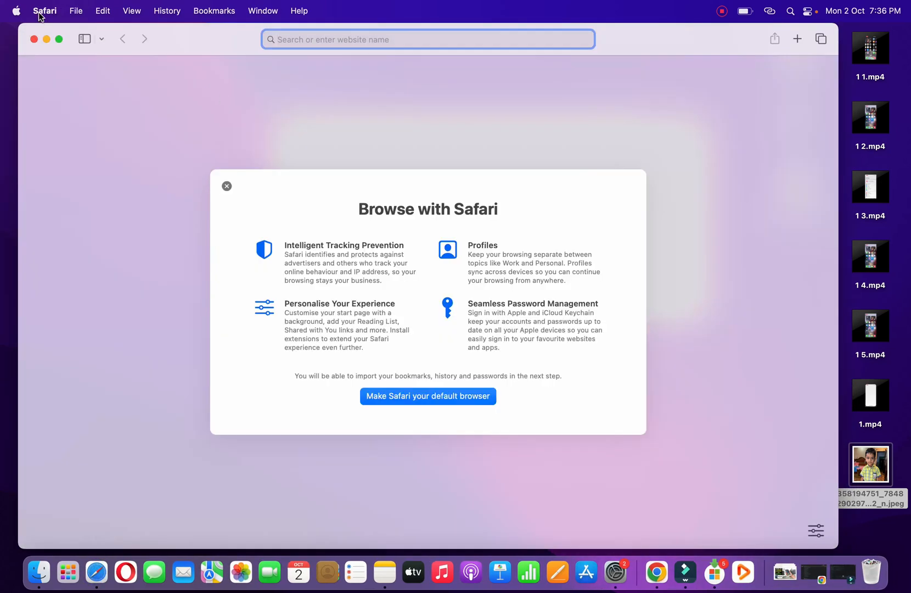